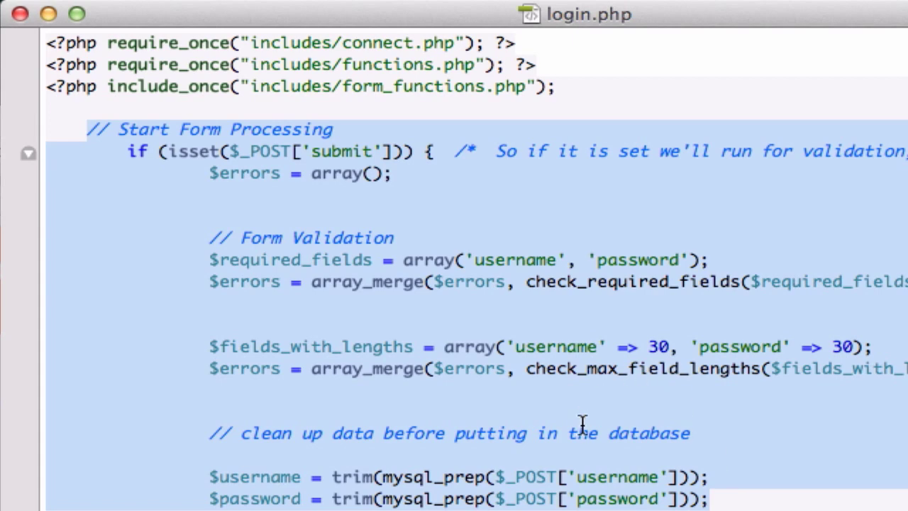
Scroll through login.php around the deleted page-insert and error-message block after the password cleanup line.
scroll(down, 3)
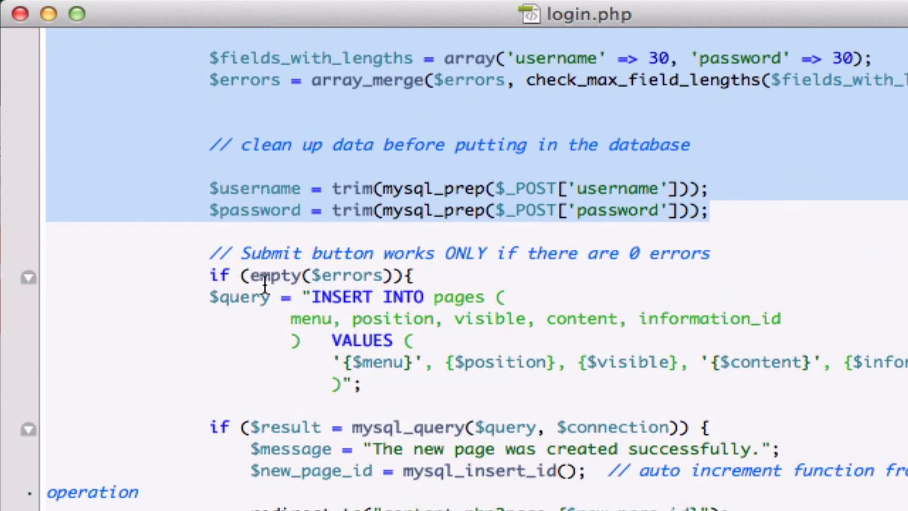
scroll(down, 3)
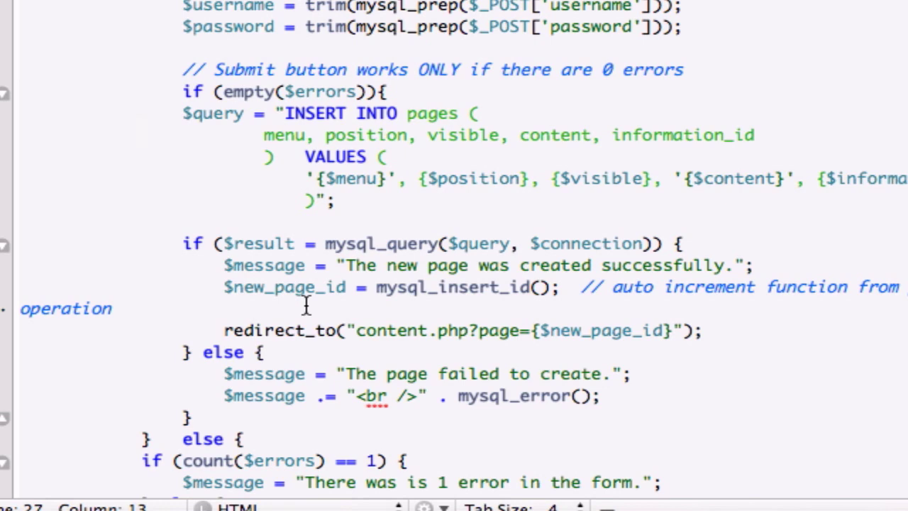
mouse_move(168, 88)
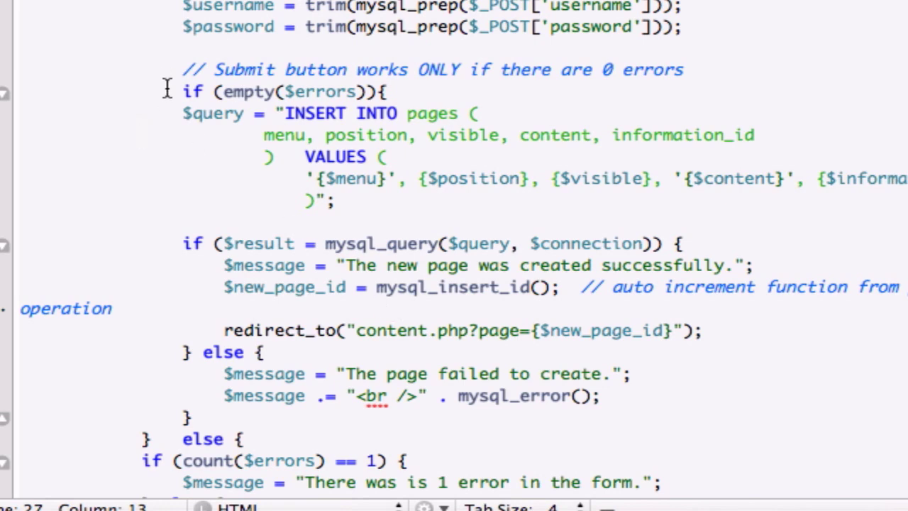
scroll(down, 3)
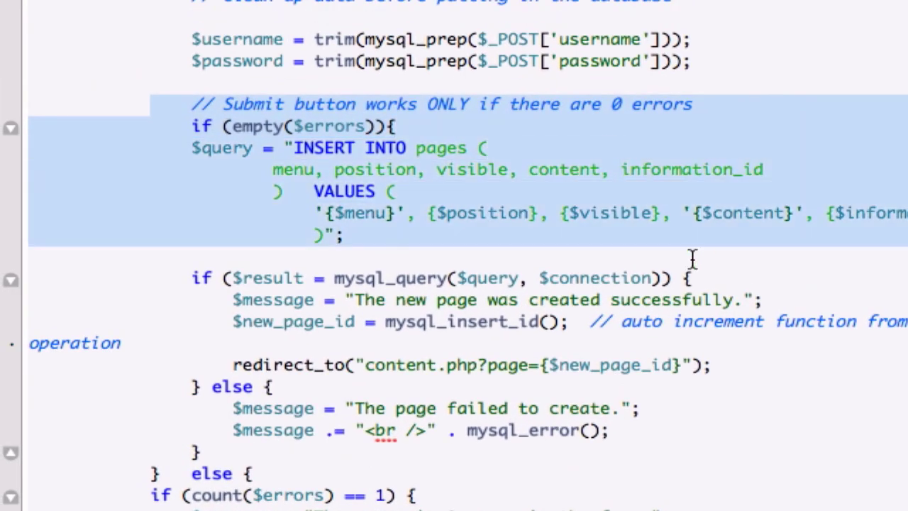
scroll(down, 3)
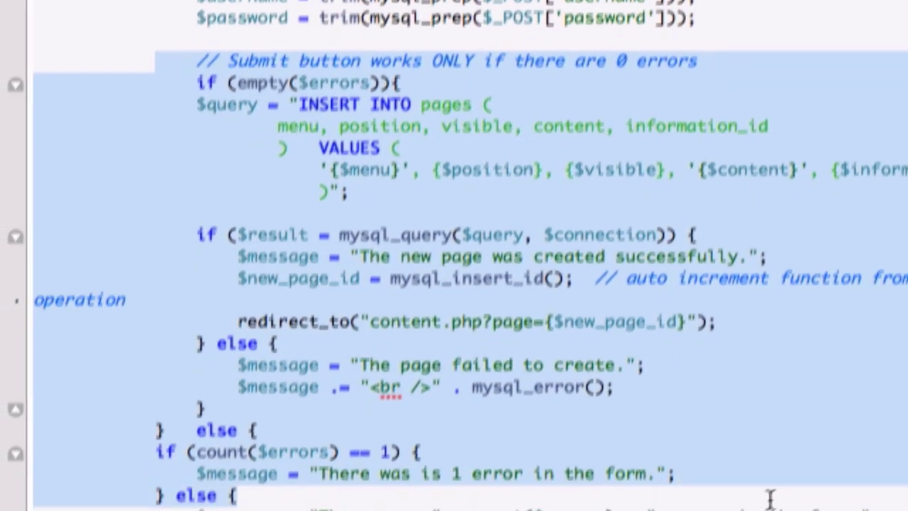
scroll(down, 3)
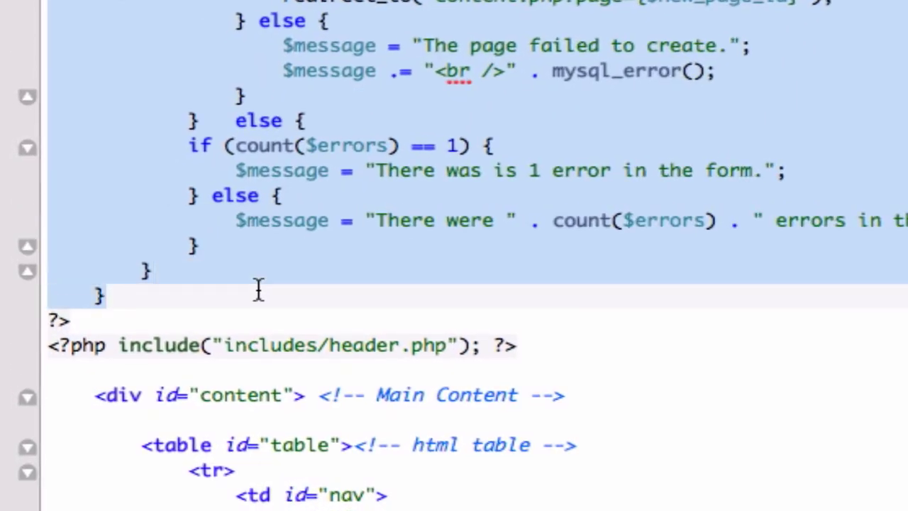
scroll(up, 3)
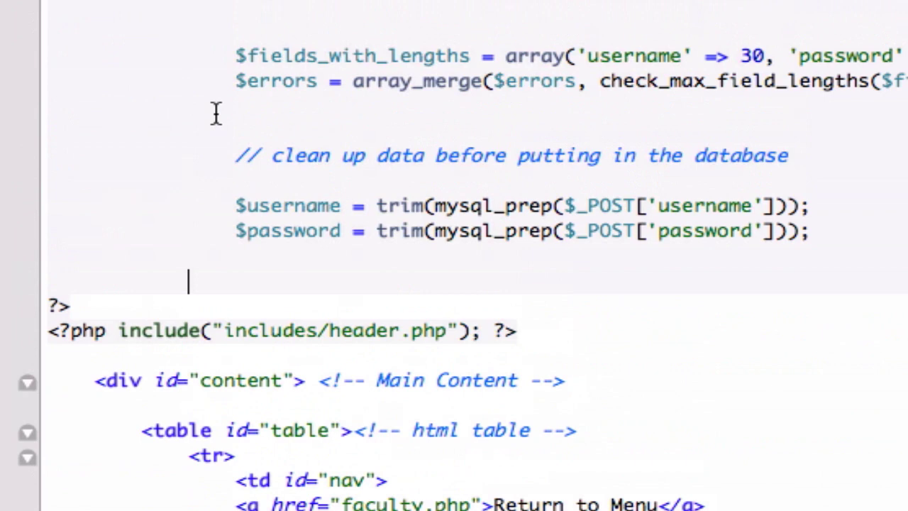
Write if (empty($erros)) { with an empty body below the cleaned $password line.
scroll(up, 3)
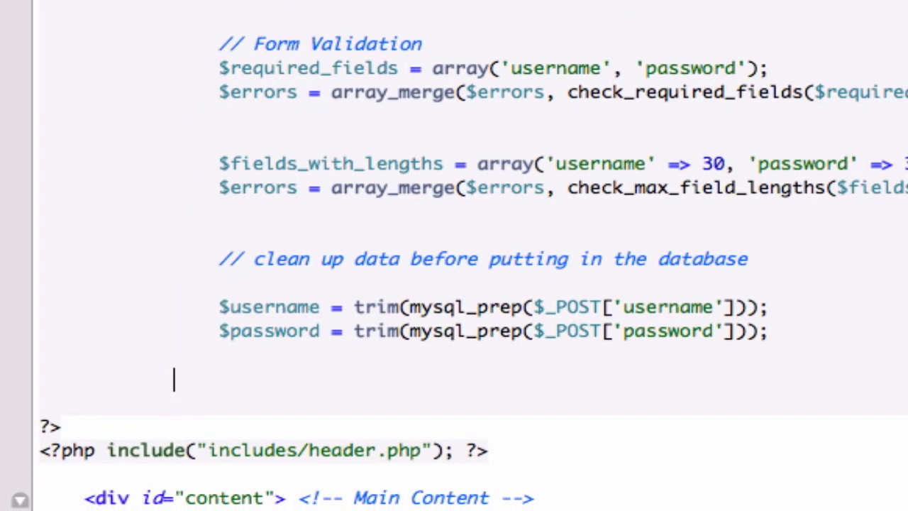
text(if)
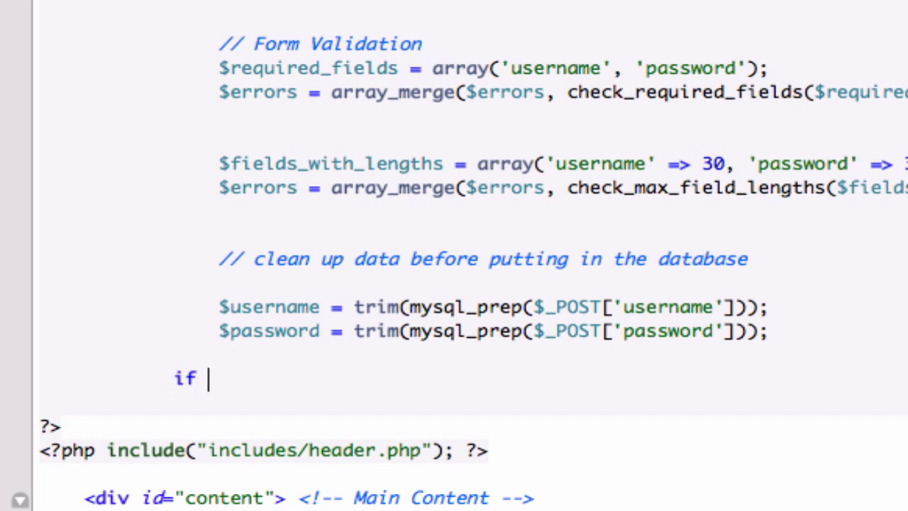
text((empty))
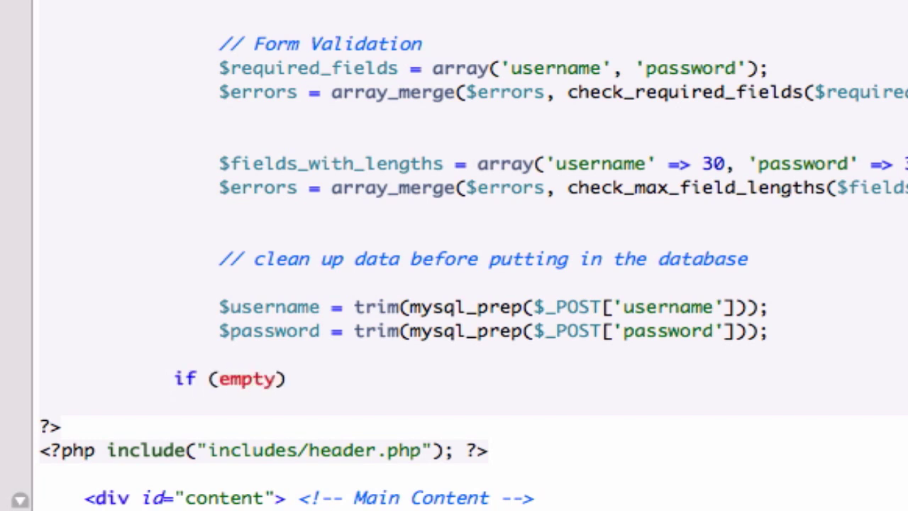
text($e)
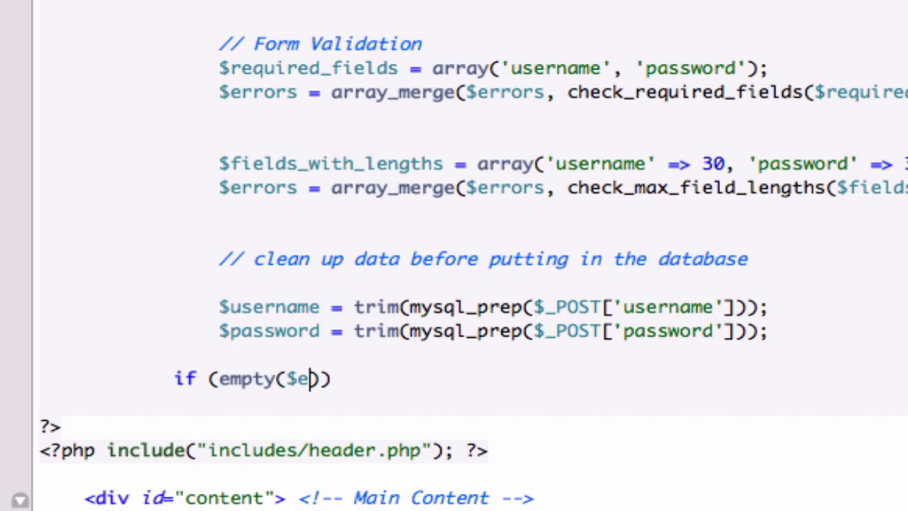
text(rros)
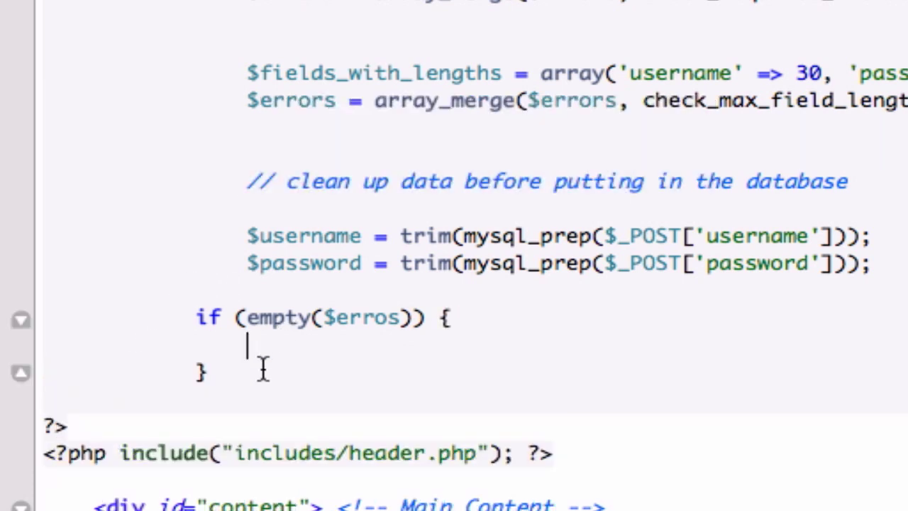
Write else { containing a nested if (count($errors) == 1) { block with closing braces.
text(else {)
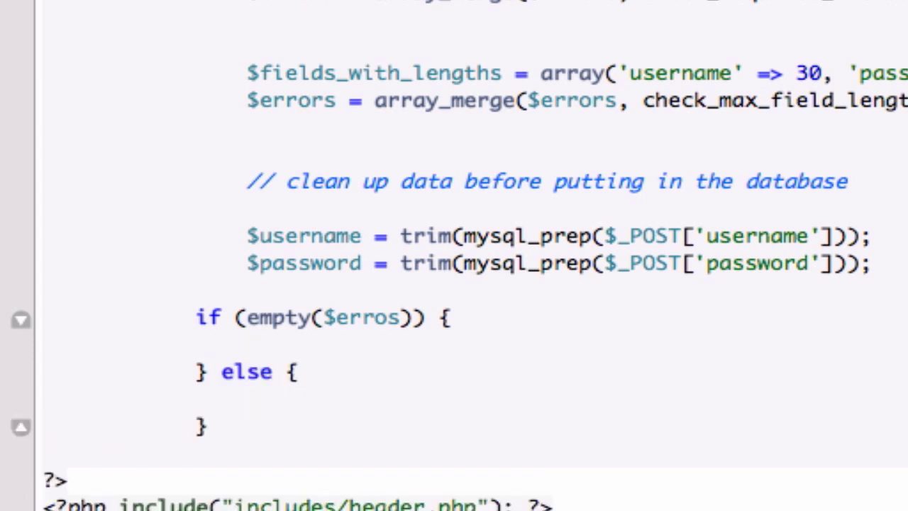
text(if (count)
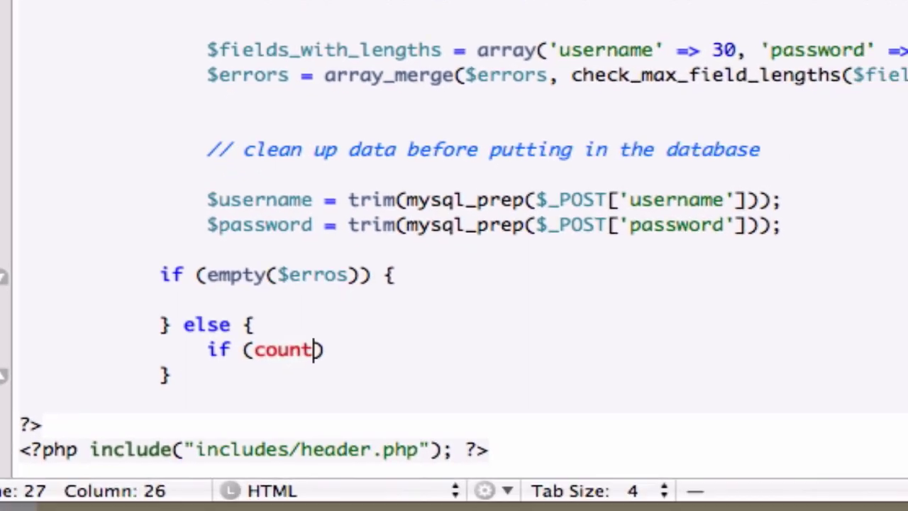
text(()
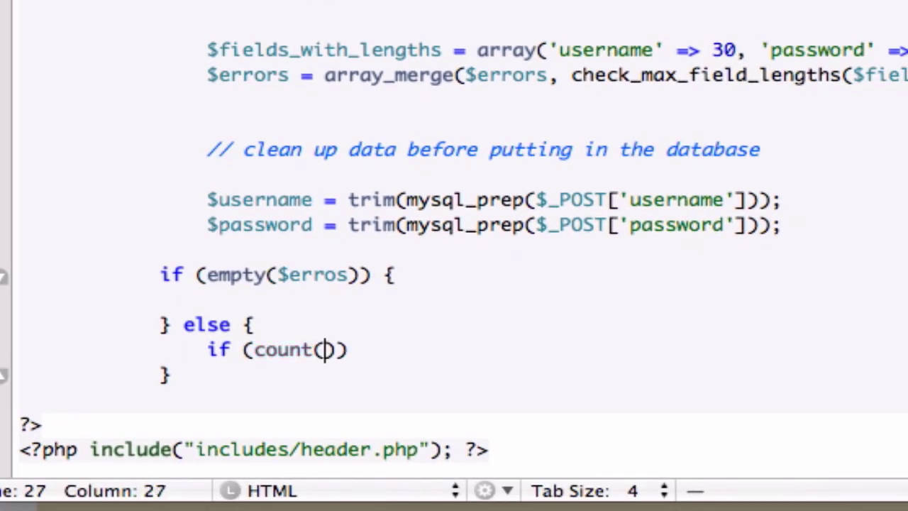
text($error)
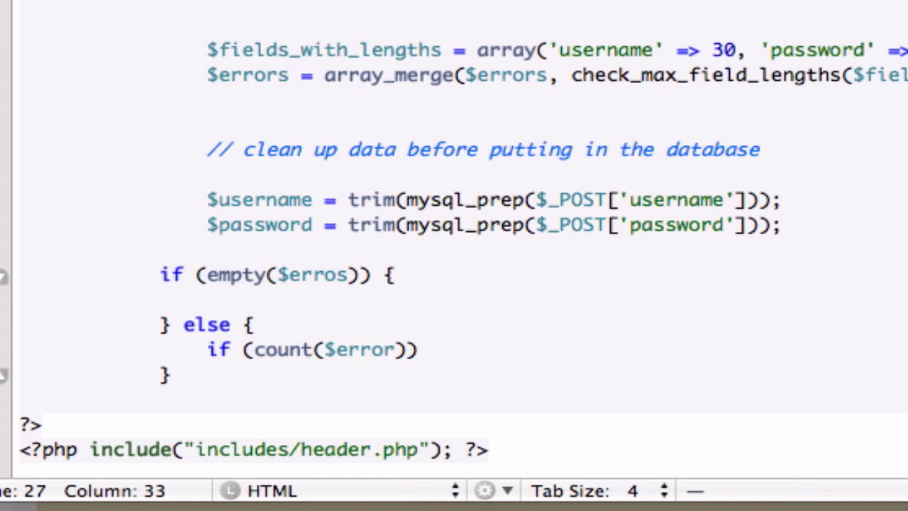
text(s)
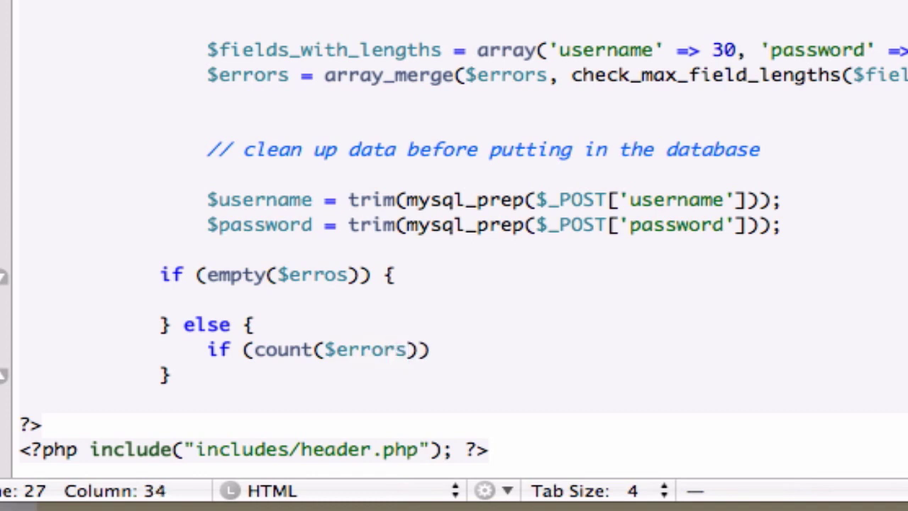
text(== 1)
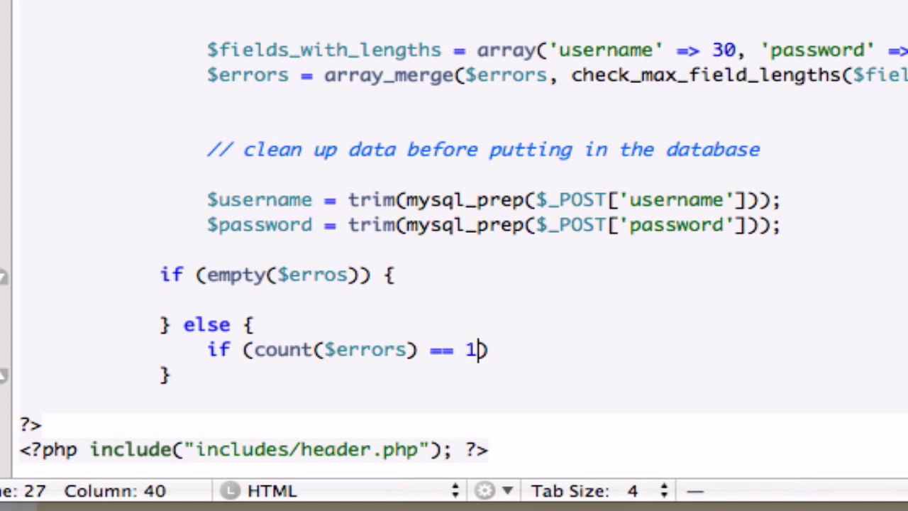
text())
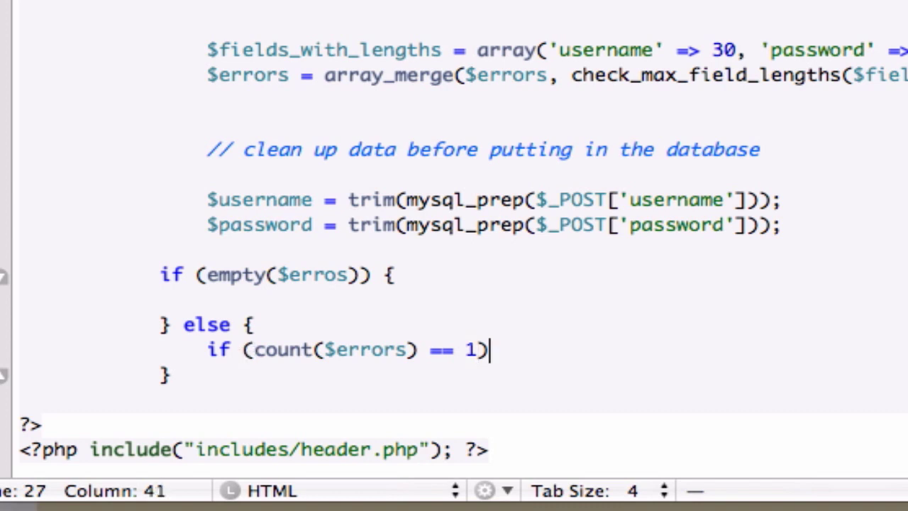
text({)
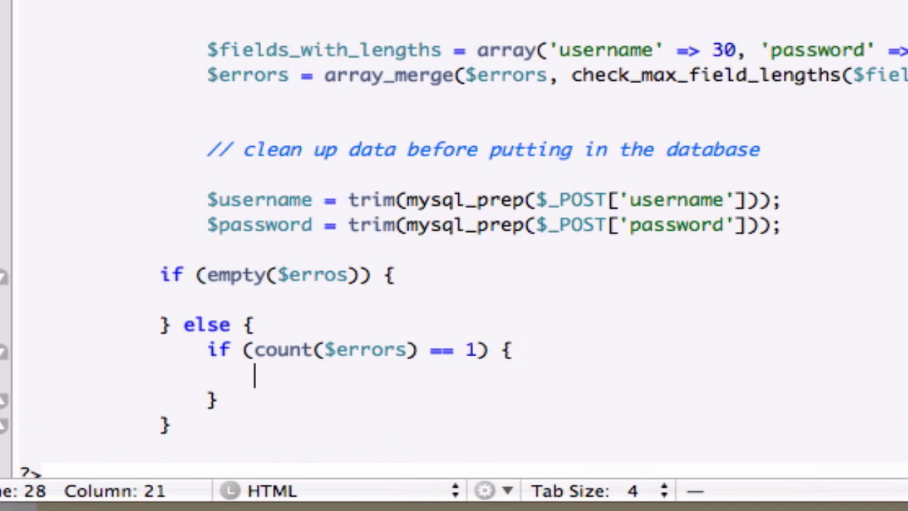
Set $message = "There was 1 error in the form"; inside the one-error branch.
scroll(down, 3)
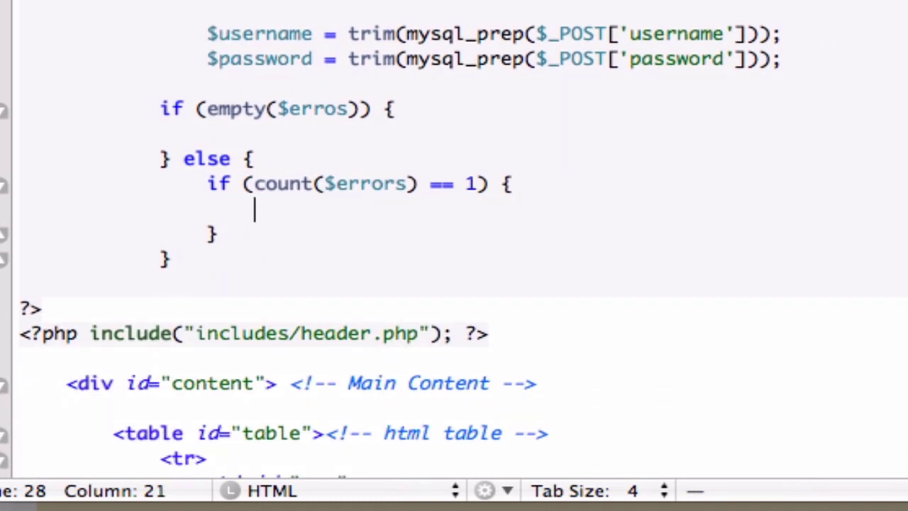
text($mess)
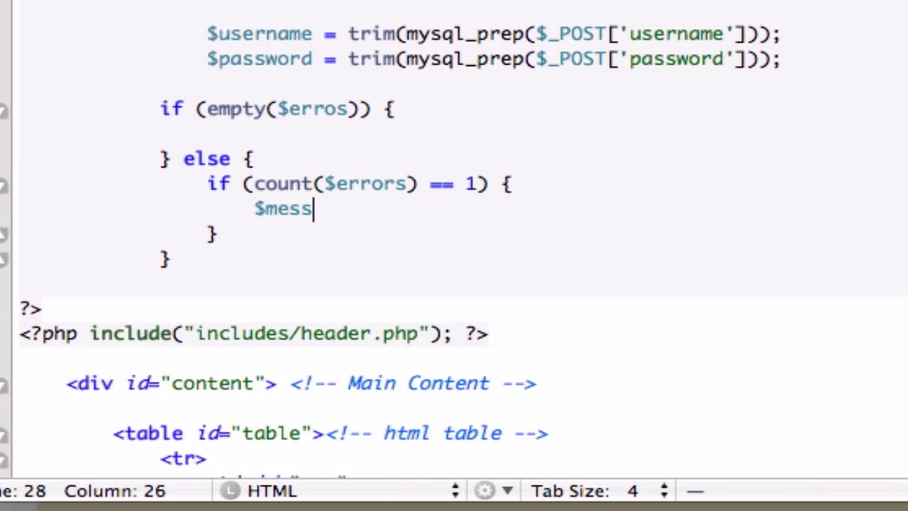
text(age =)
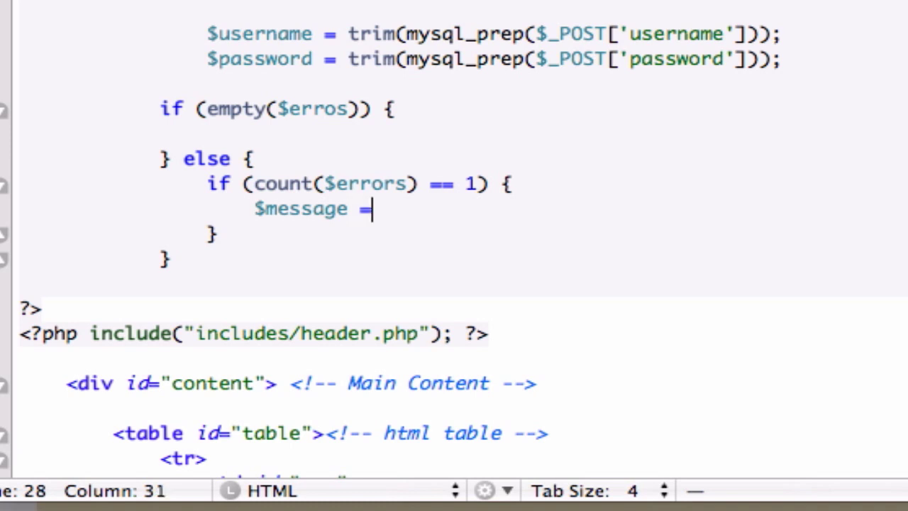
text("")
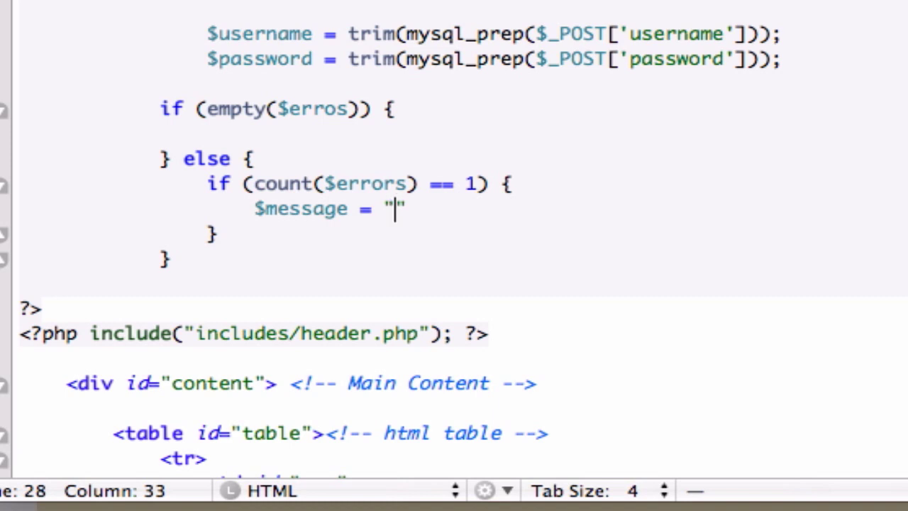
text(There)
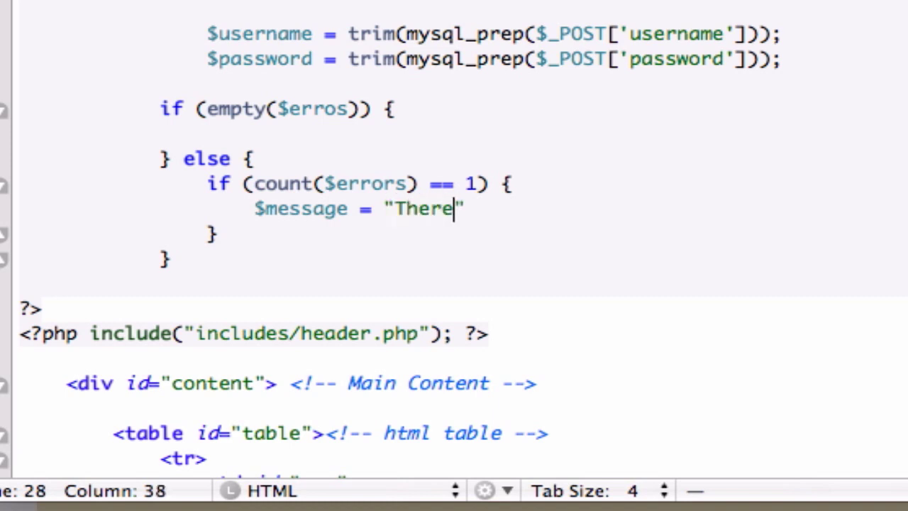
text(was 1 err)
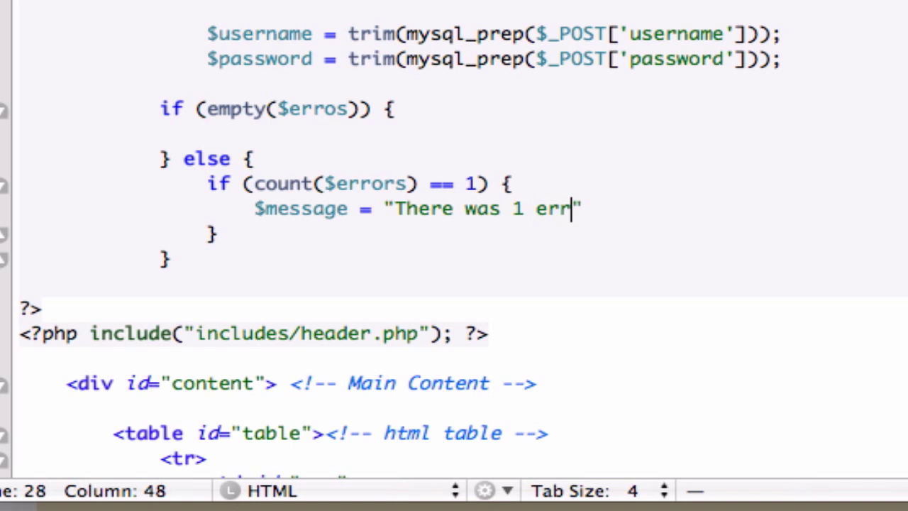
text(or in thr)
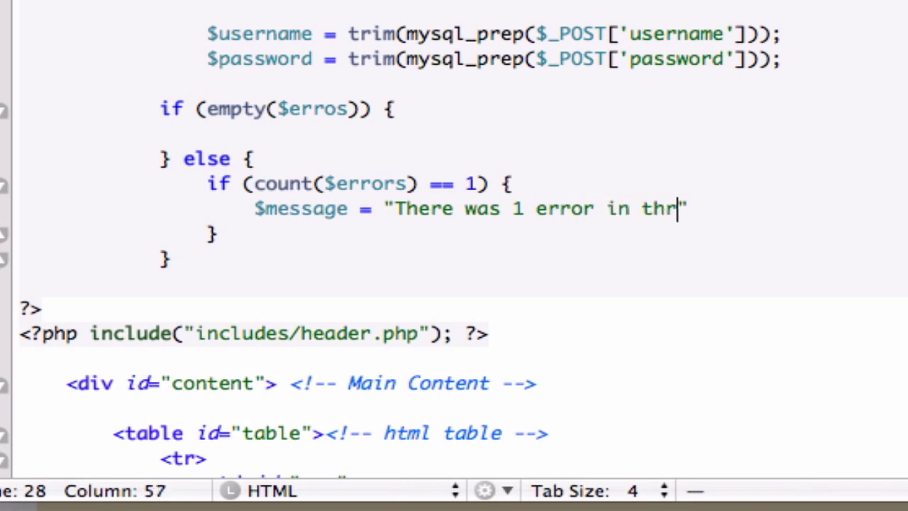
text(e form)
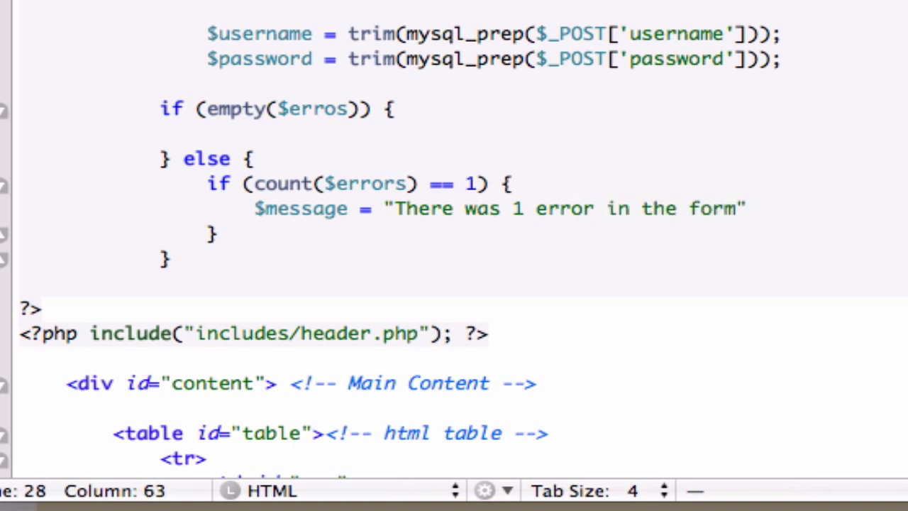
text(;)
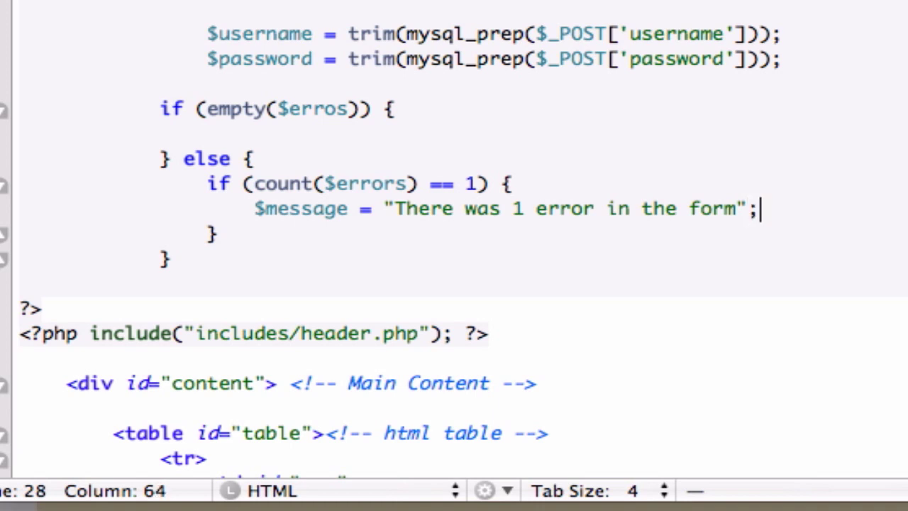
mouse_move(765, 220)
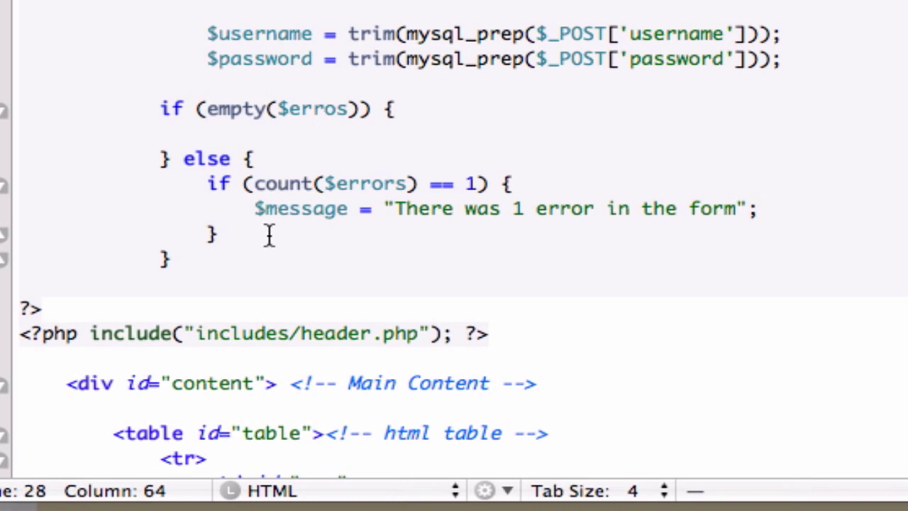
Add an else setting $message = "There were " . count($errors) . " errors in the form".
click(230, 234)
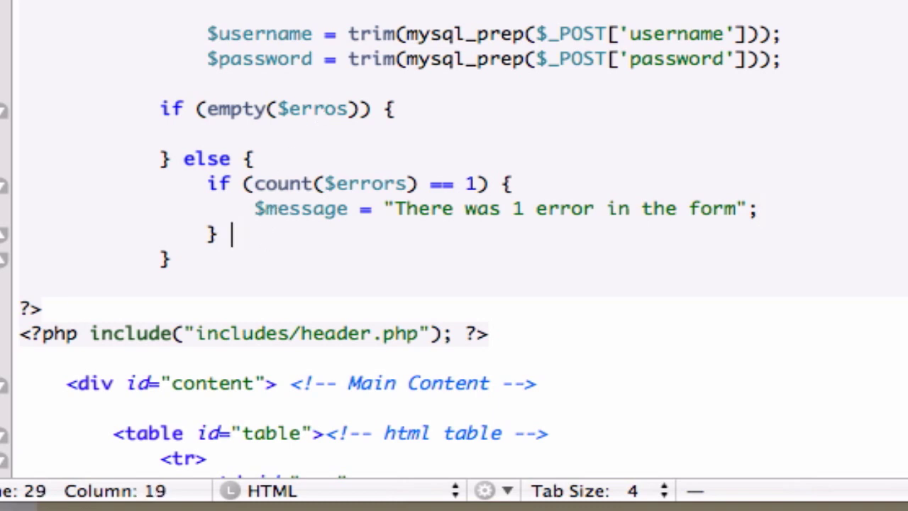
text(else {)
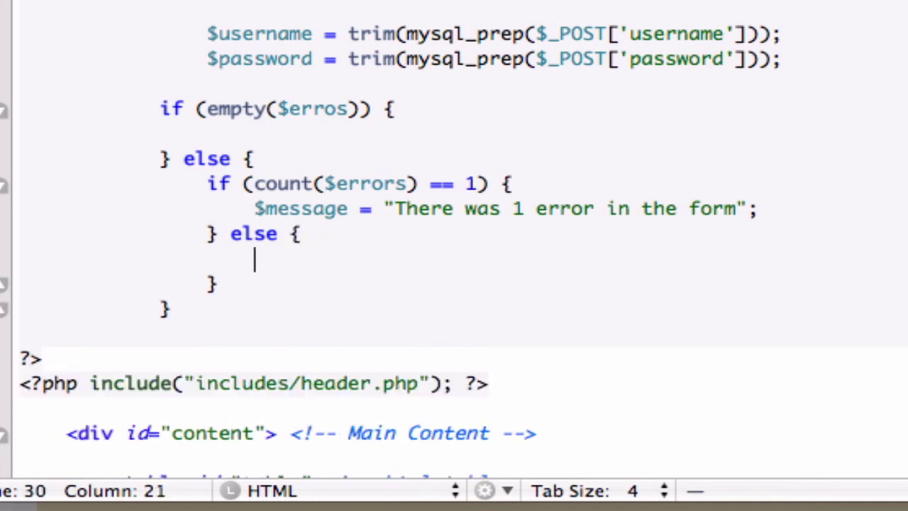
text($m)
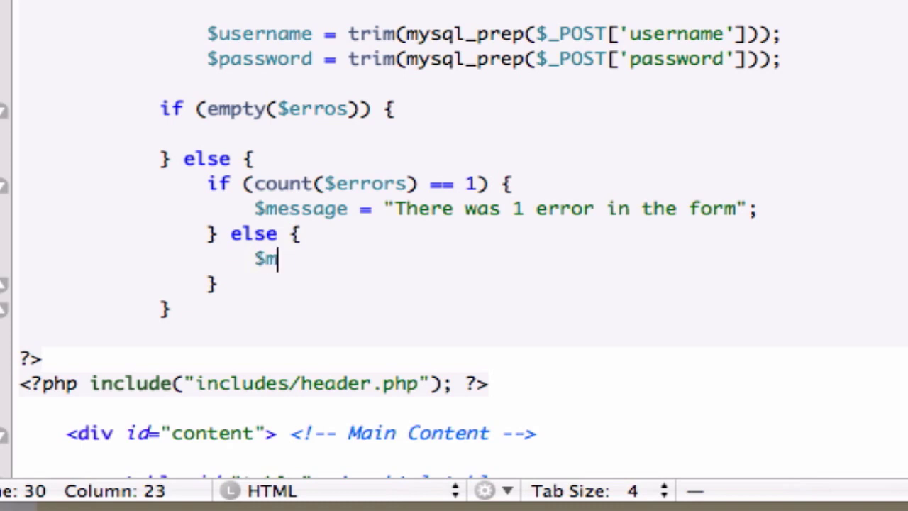
text(essage =)
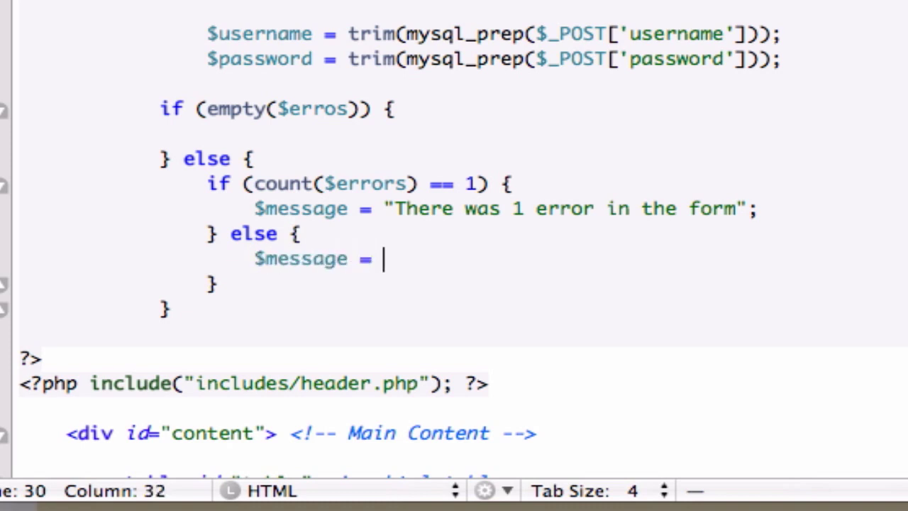
text(There ")
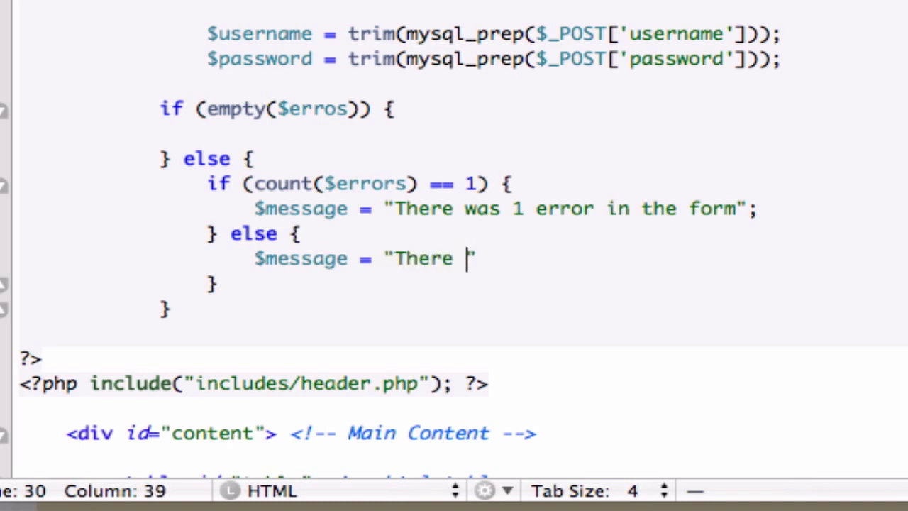
text(wee)
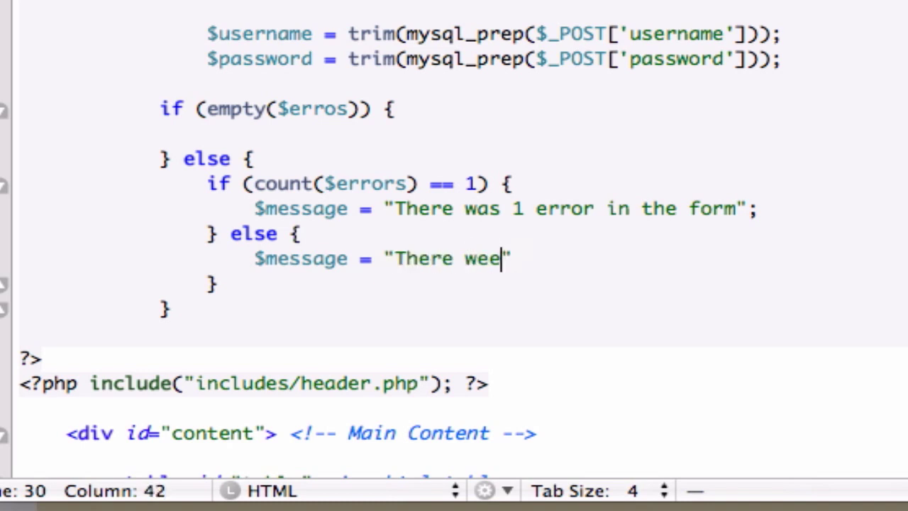
text(re " .)
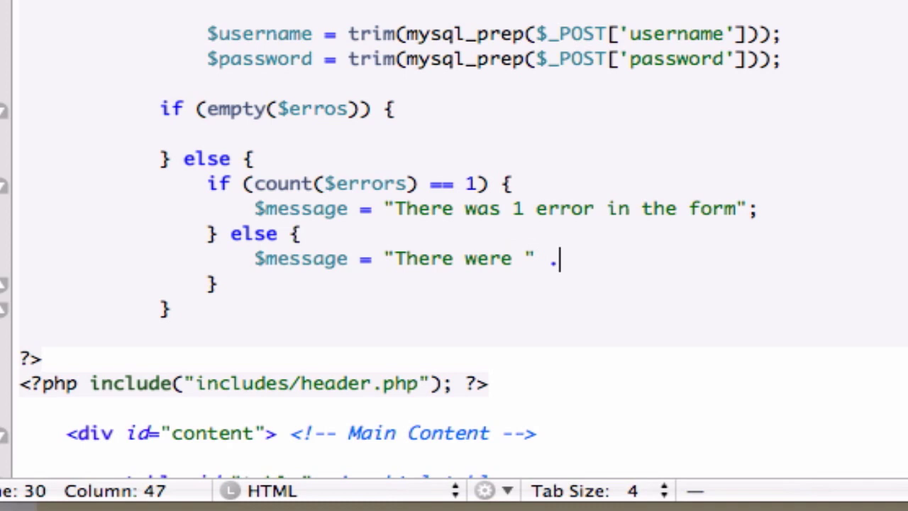
text(count())
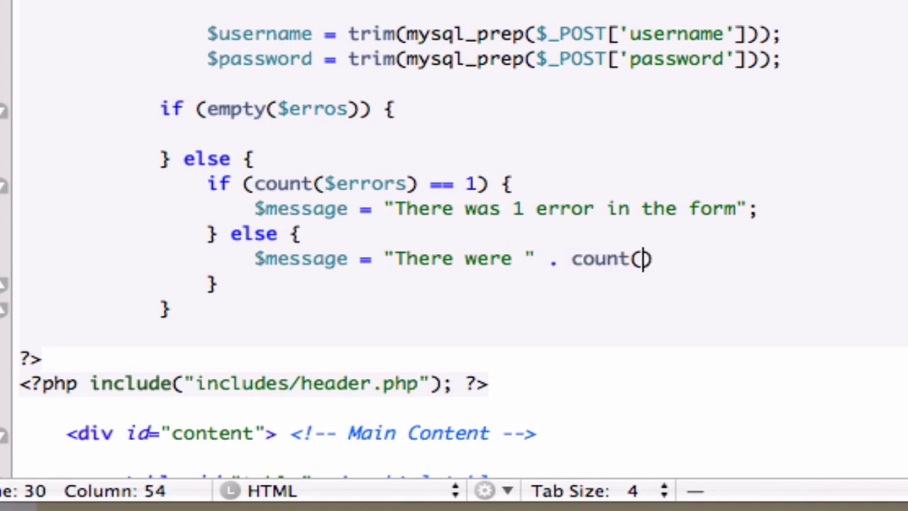
text($errors)
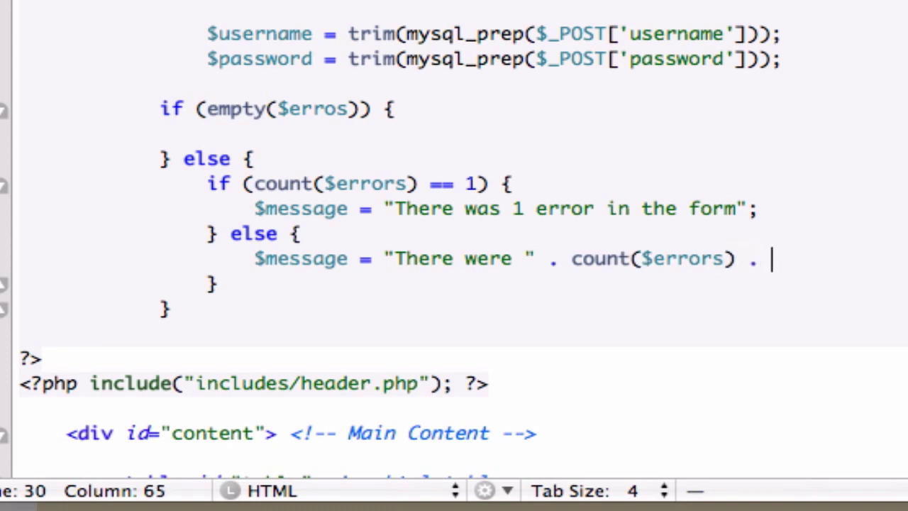
text(" ")
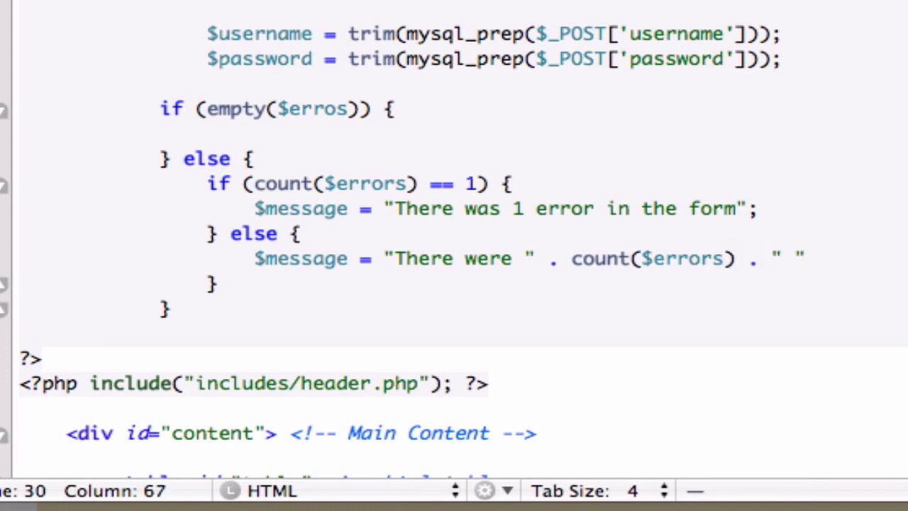
text(erro)
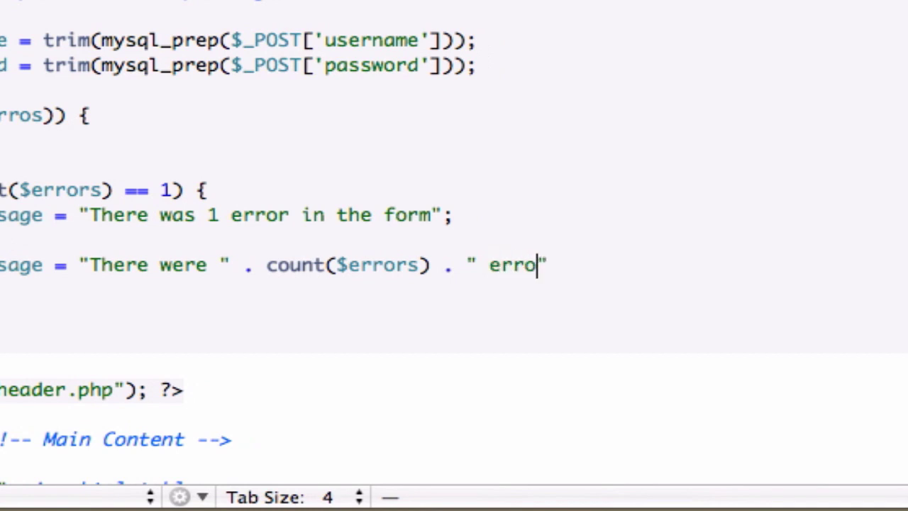
text(rs in ft)
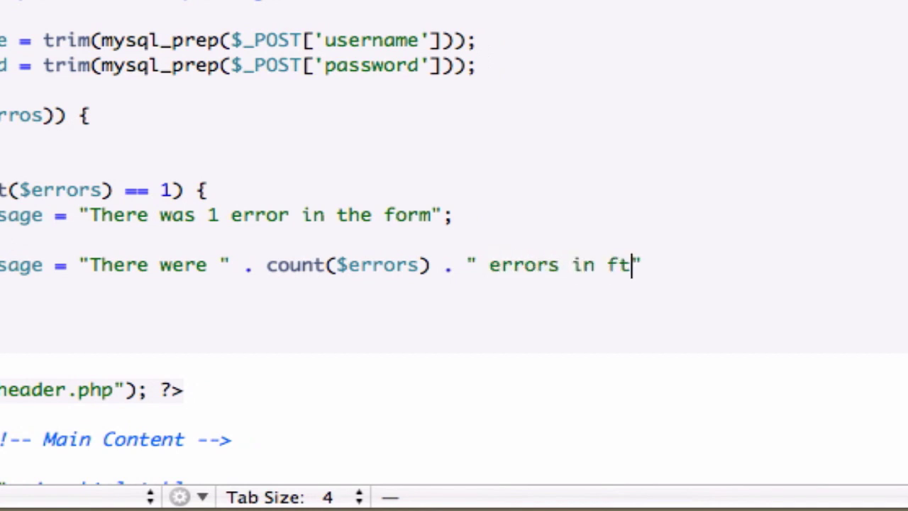
text(he form)
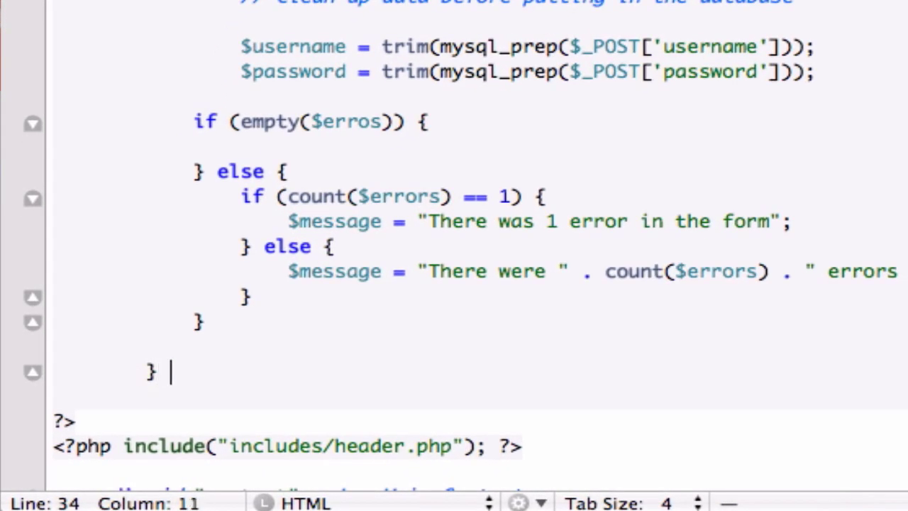
Start else { // Form has NOT been submitted after the submit check's closing brace.
text(else)
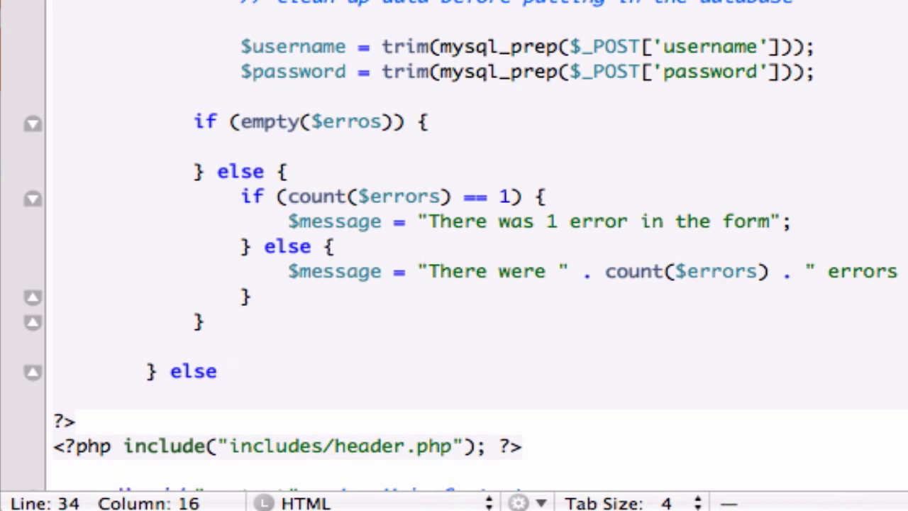
text({ //)
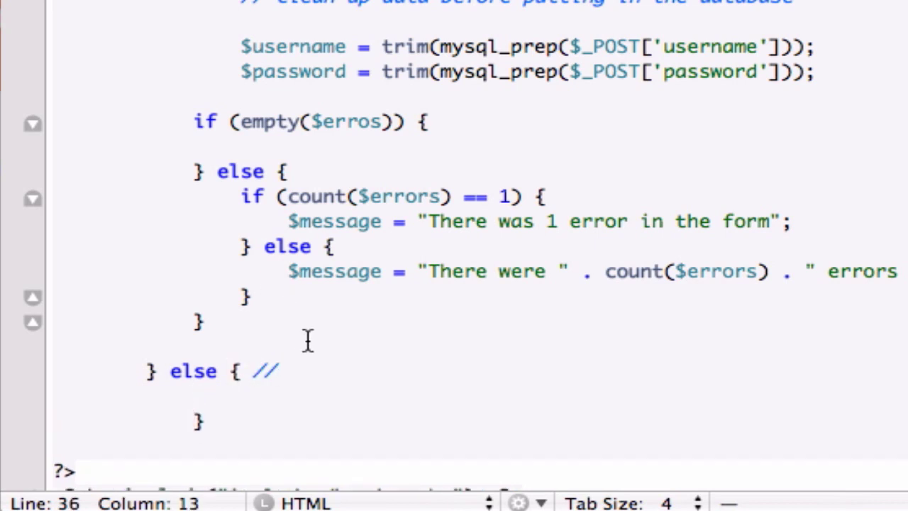
text(Form has NOT b)
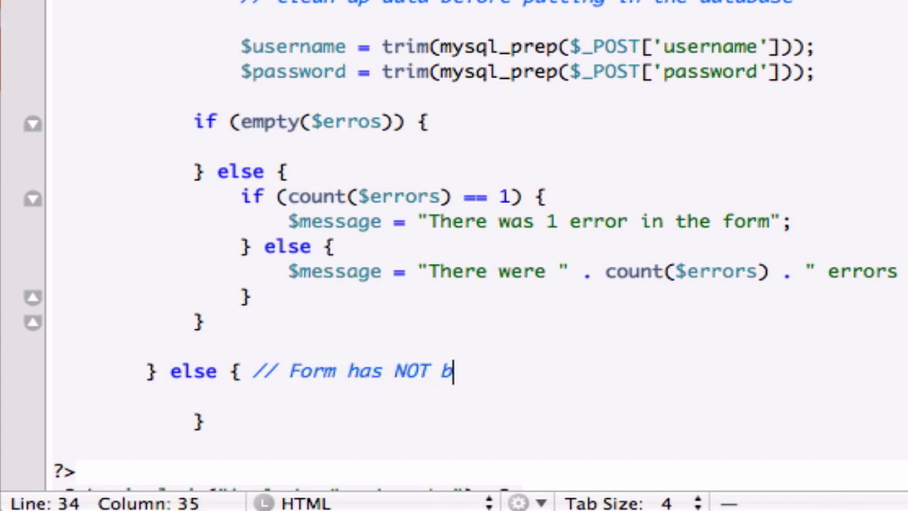
text(een submitted)
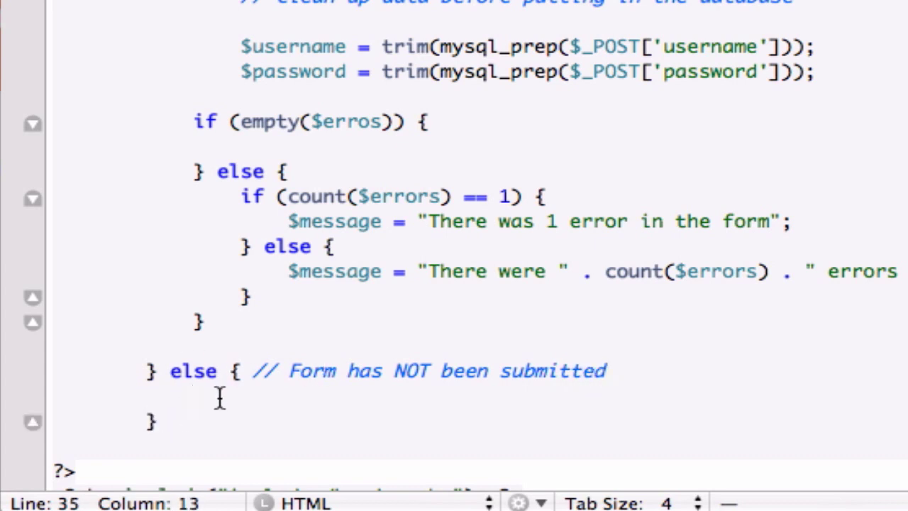
Set $username = ""; and $password = ""; inside the not-submitted branch.
text($user)
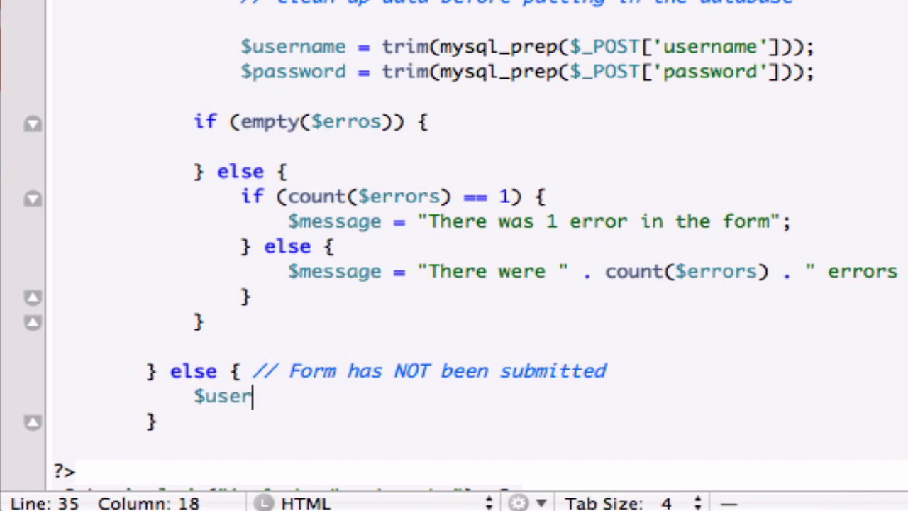
text(name = "";)
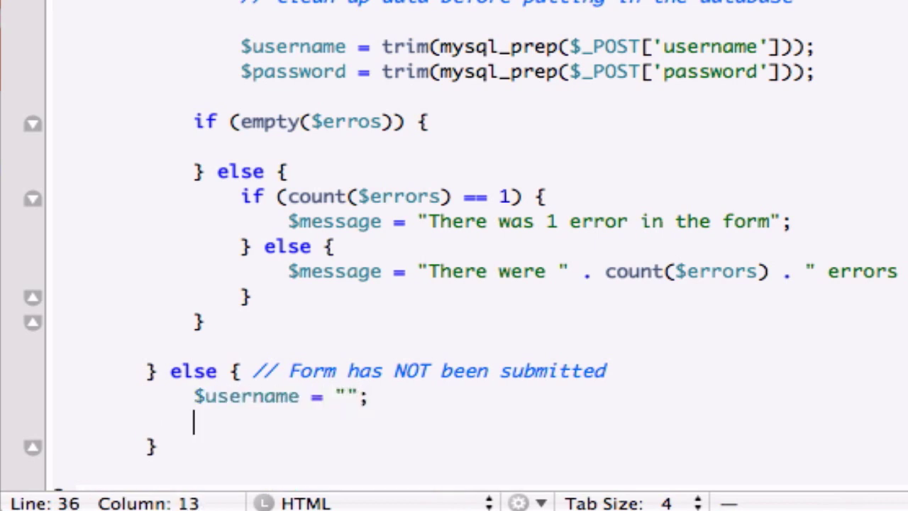
text($padd)
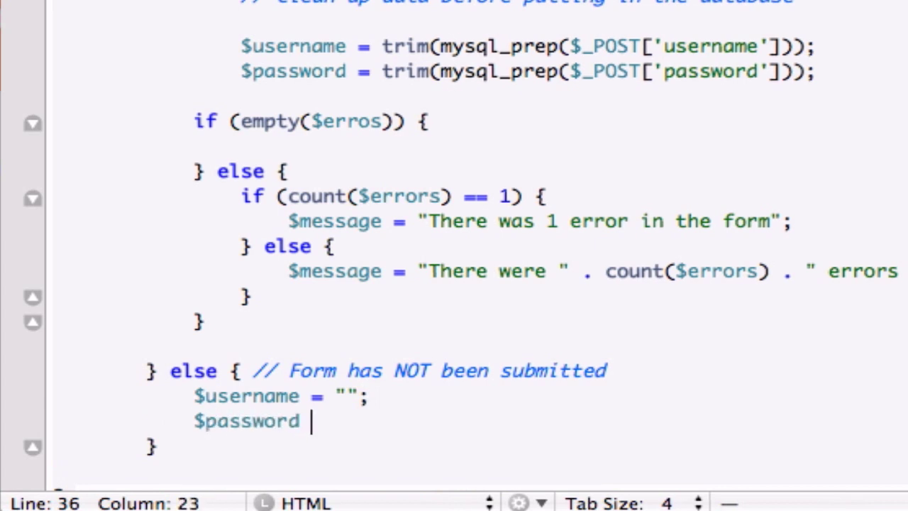
text(= "")
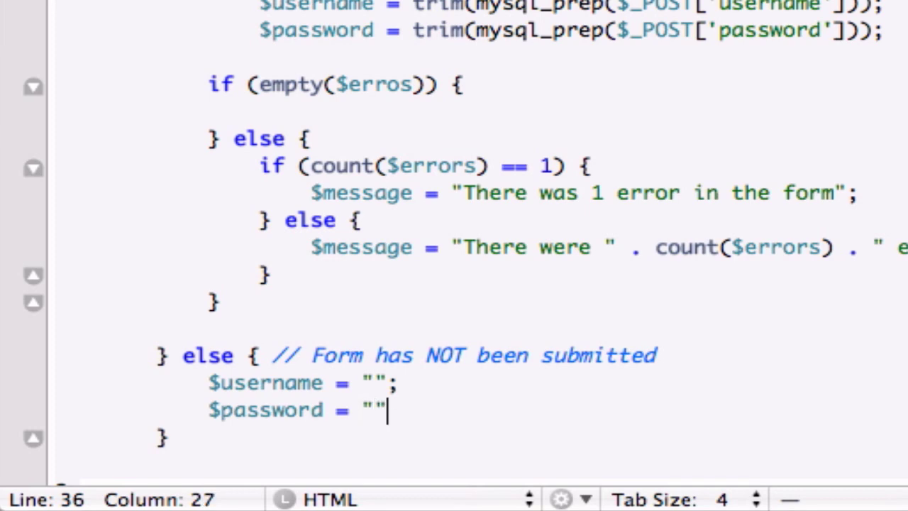
text(;)
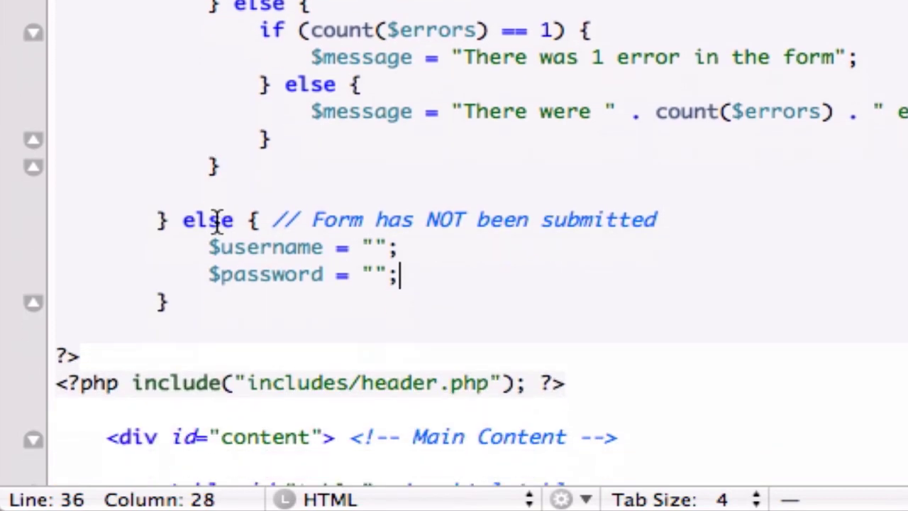
scroll(up, 3)
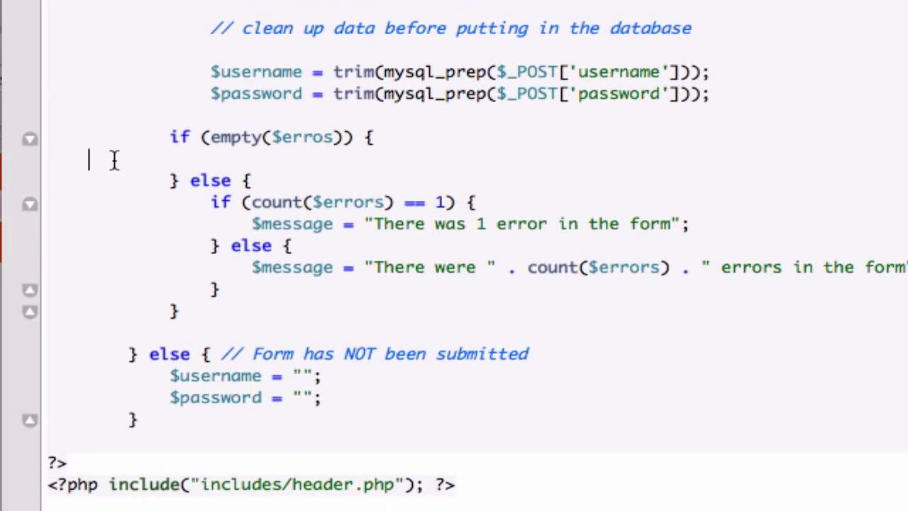
drag(88, 161, 552, 428)
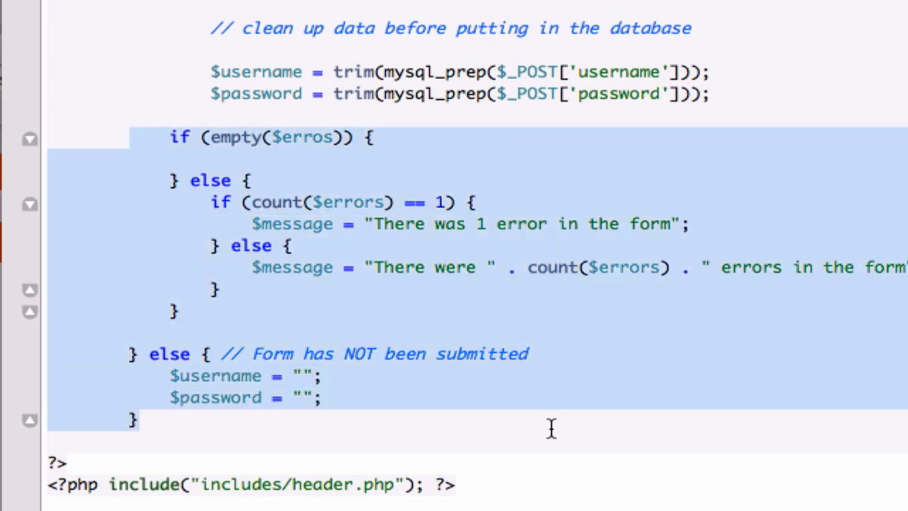
scroll(up, 3)
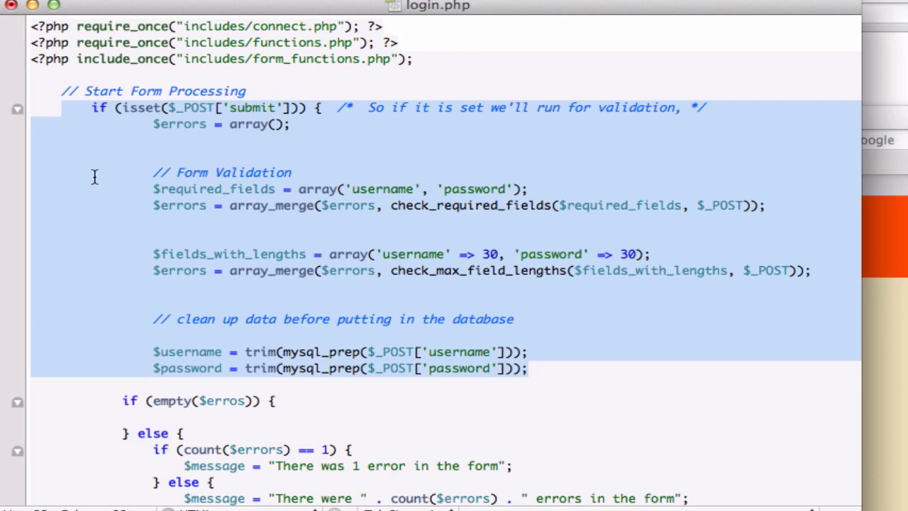
click(410, 148)
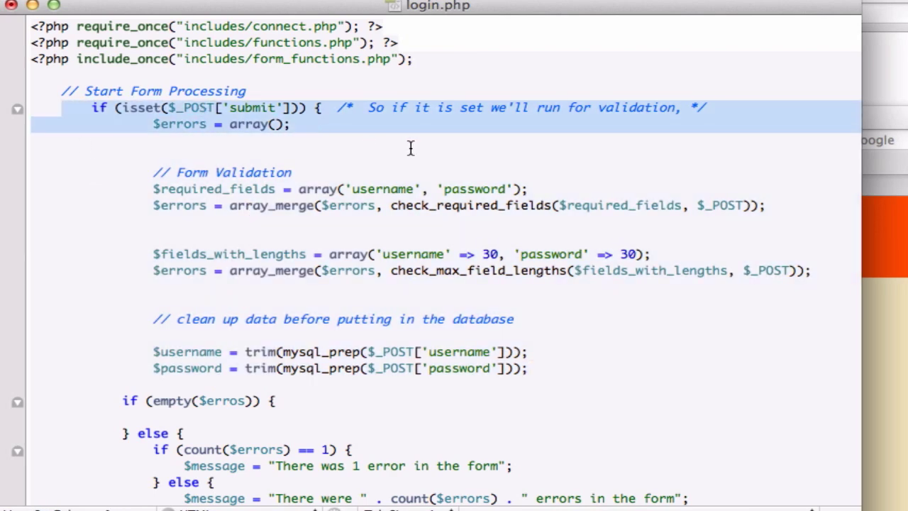
scroll(down, 3)
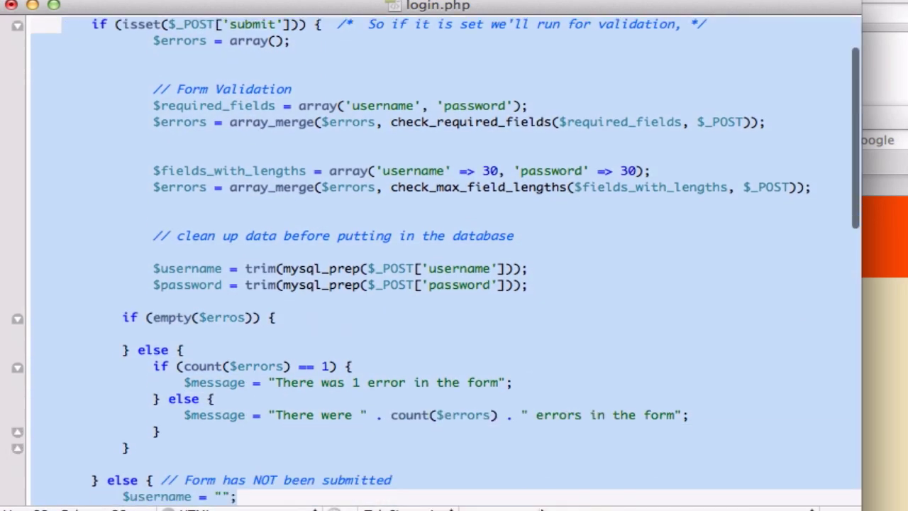
scroll(down, 3)
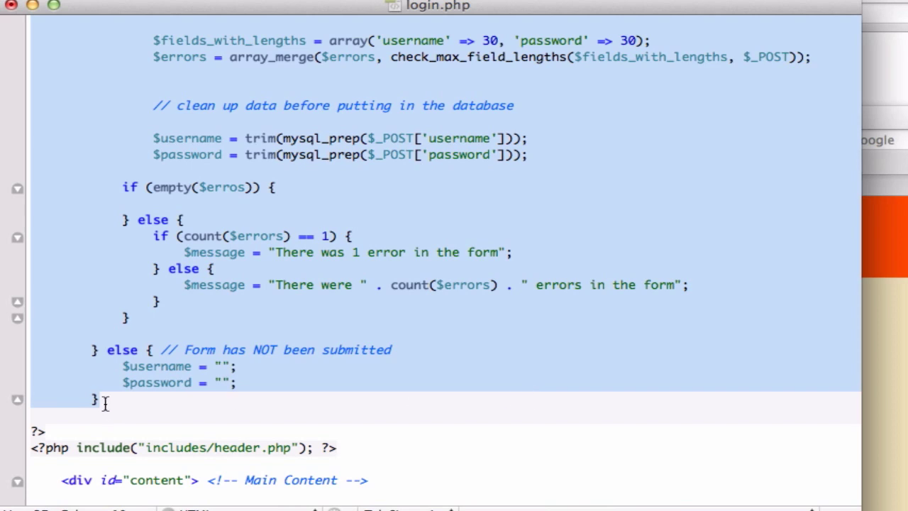
scroll(up, 3)
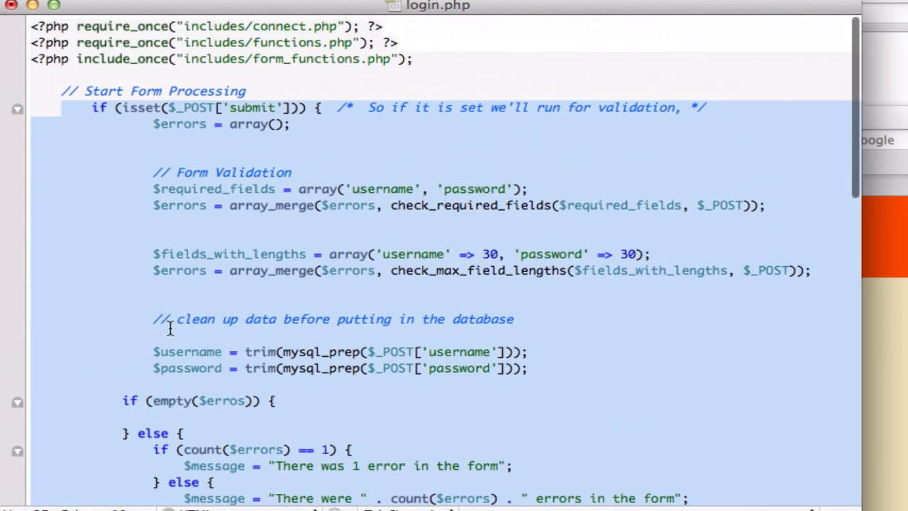
scroll(down, 3)
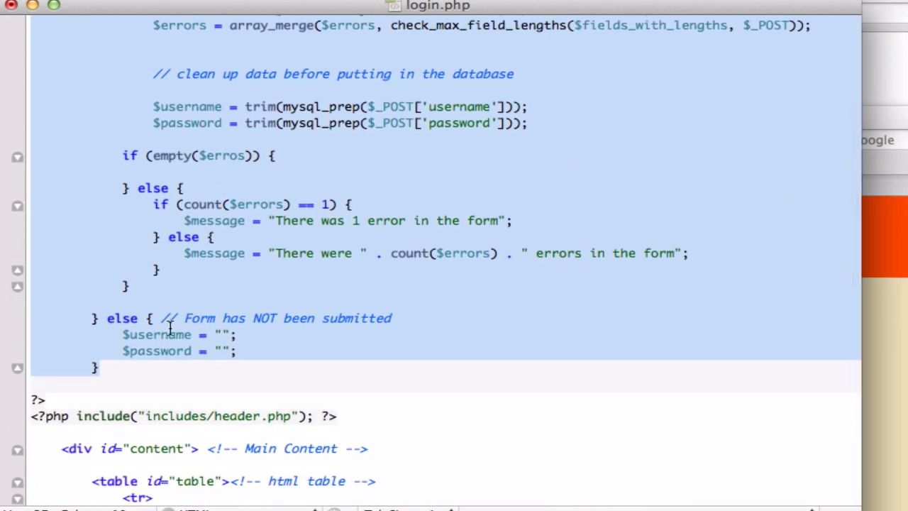